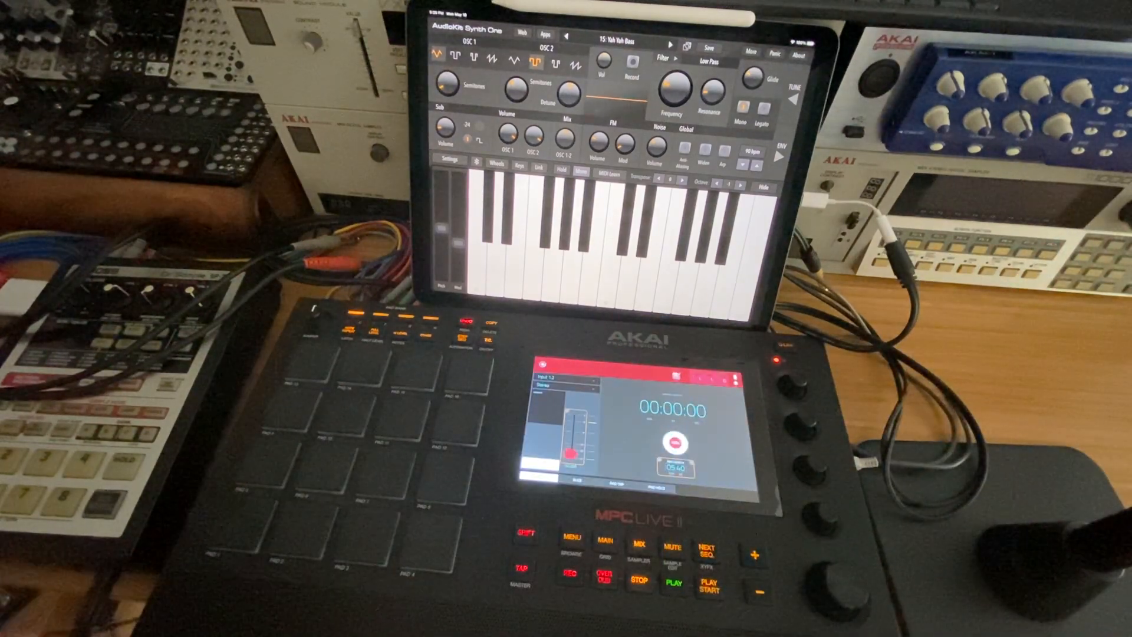
left_click(564, 462)
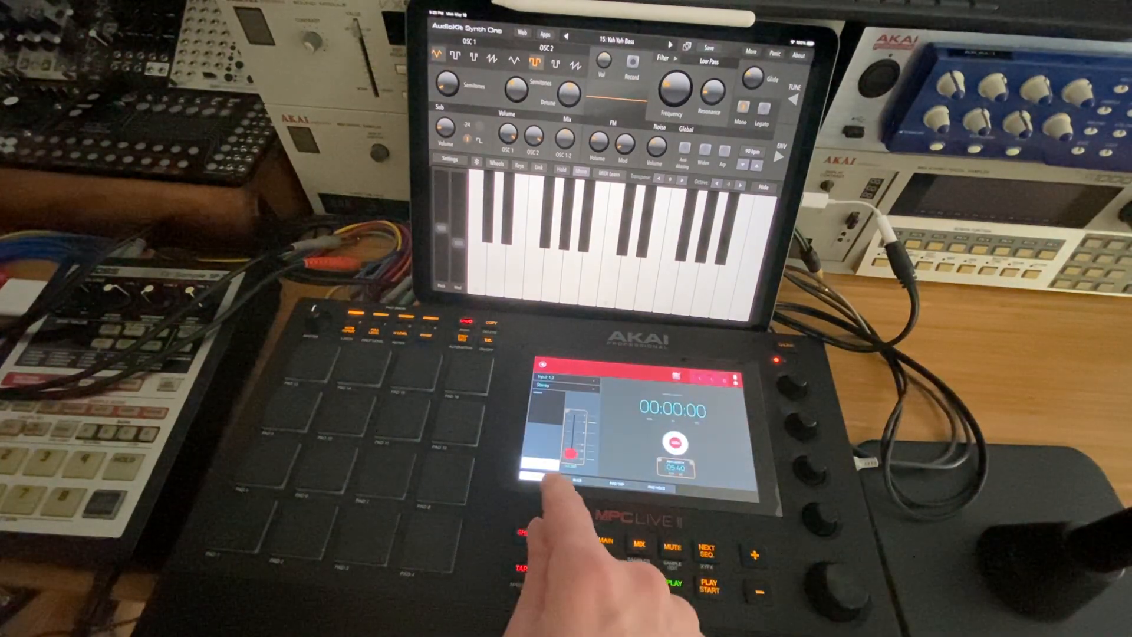